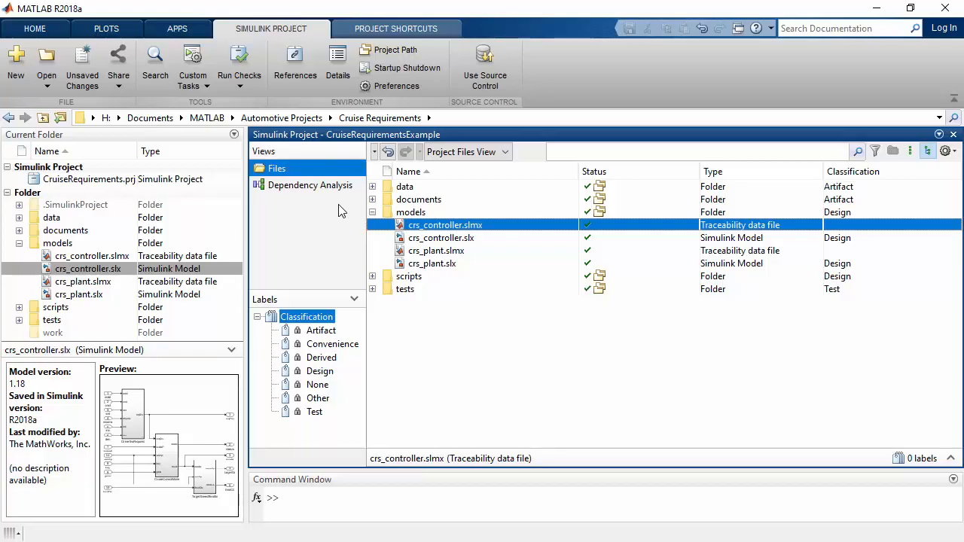
Step: Show the Dependency Analysis graph of the Cruise Requirements project files
click(310, 185)
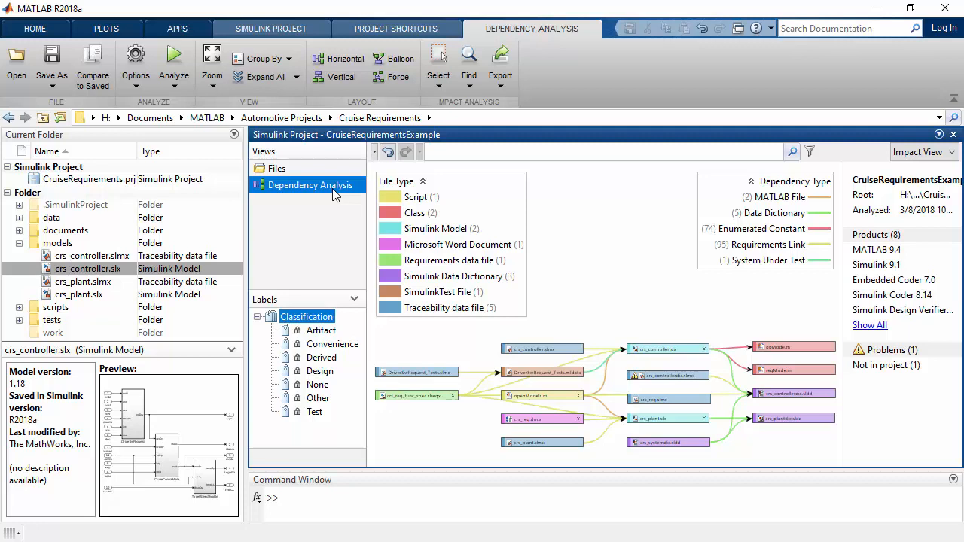
Step: Maximize the project window so the 16-file dependency graph fills the MATLAB desktop
click(174, 67)
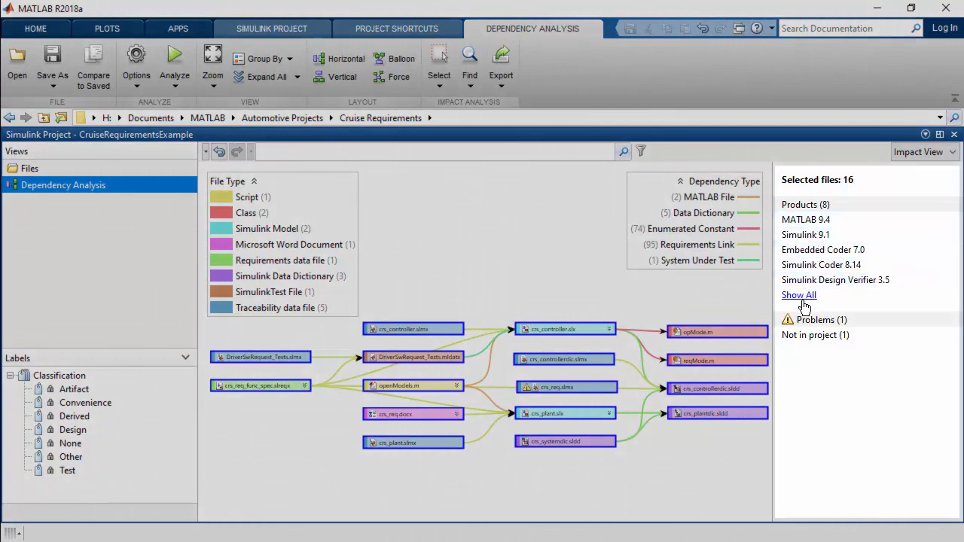
Step: List all required products and find reqMode.m, the file flagged as not in project
click(798, 294)
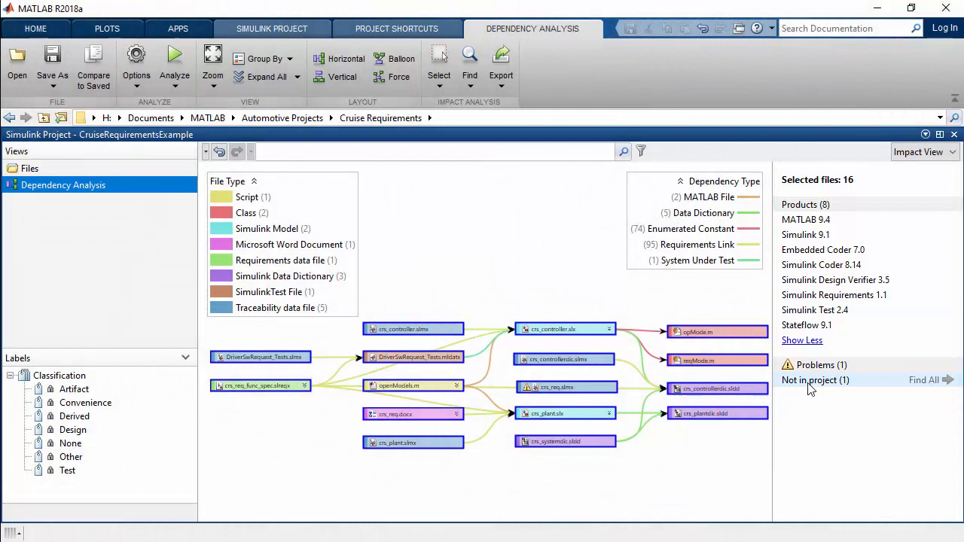
right_click(557, 389)
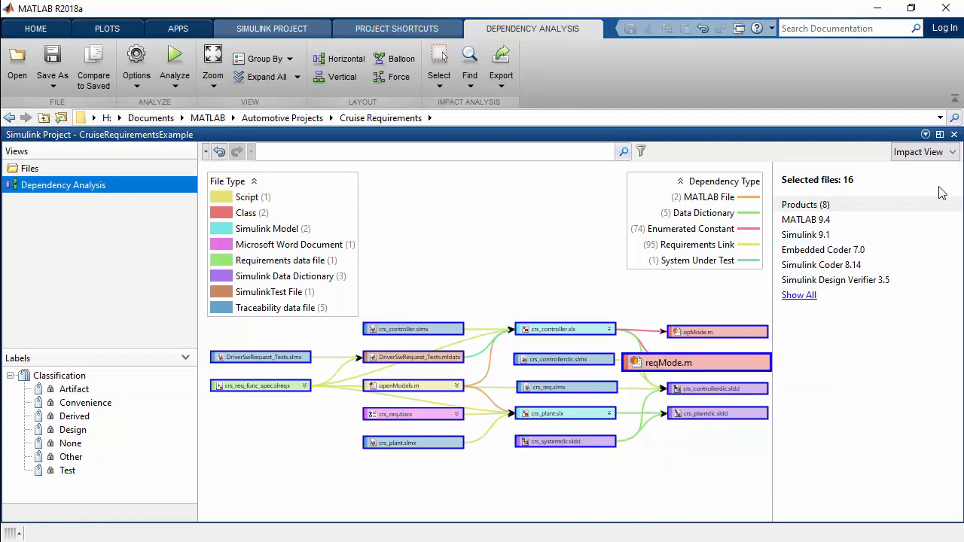
click(925, 150)
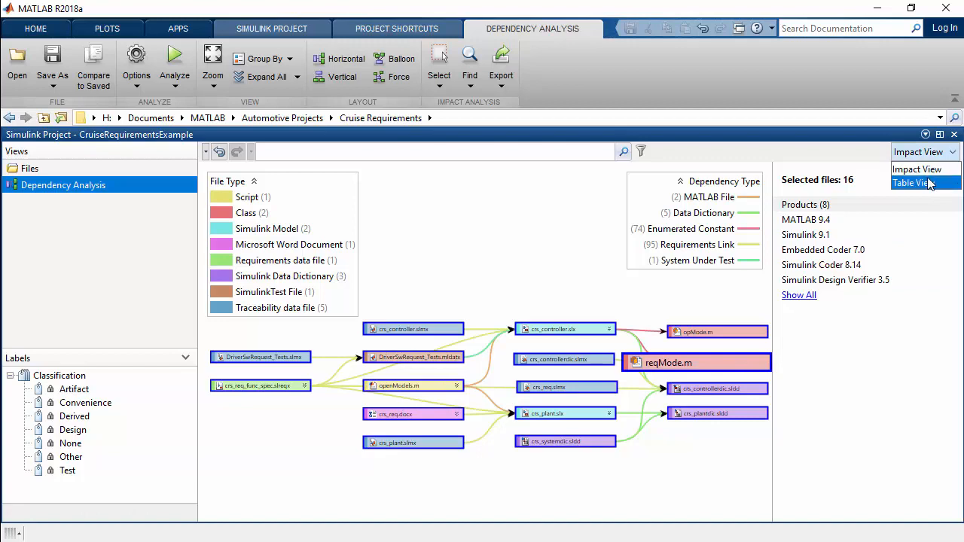
Step: In Table View, show files impacted by crs_req.docx and crs_controller.slx, then files crs_controller.slx requires
click(913, 182)
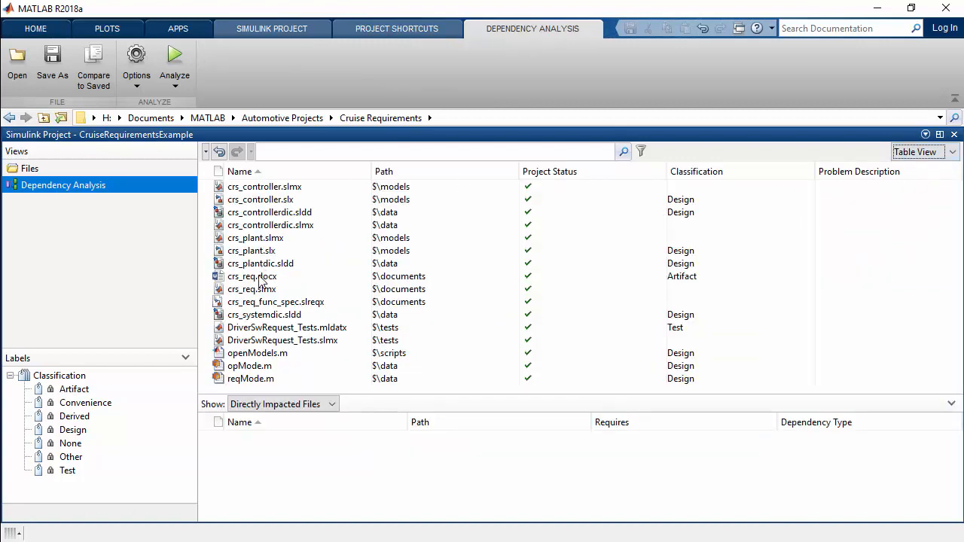
click(252, 275)
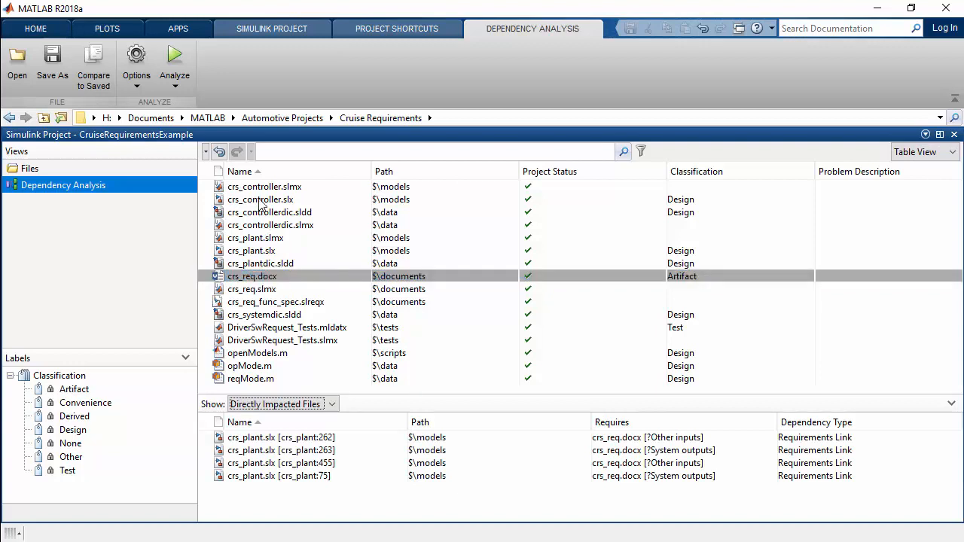
click(261, 199)
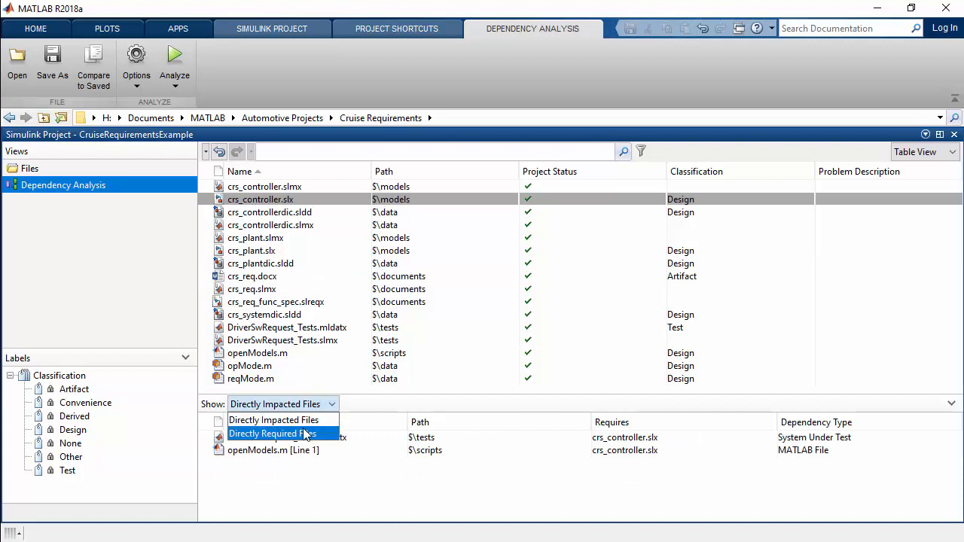
click(273, 433)
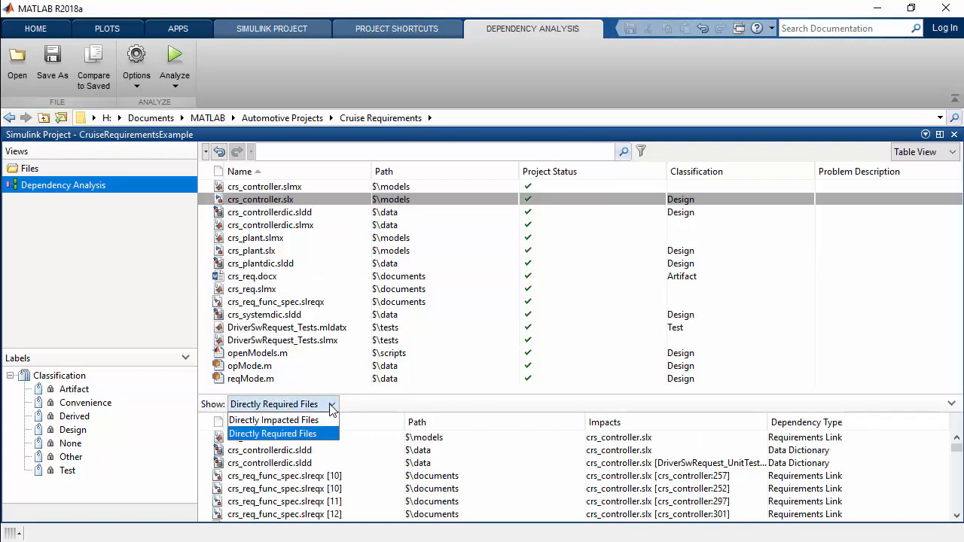
click(274, 419)
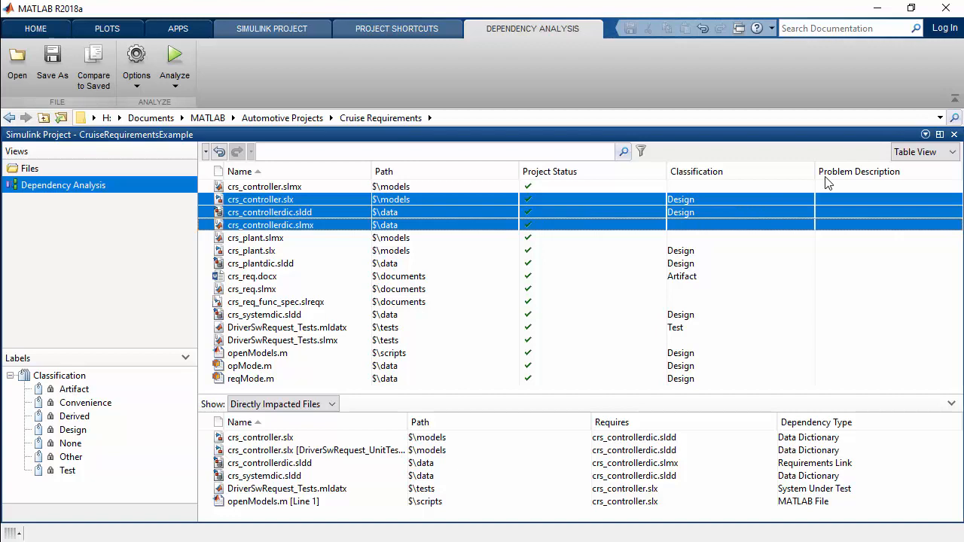
Step: Return to Impact View with crs_req_func_spec.slreqx expanded into its requirements
click(951, 150)
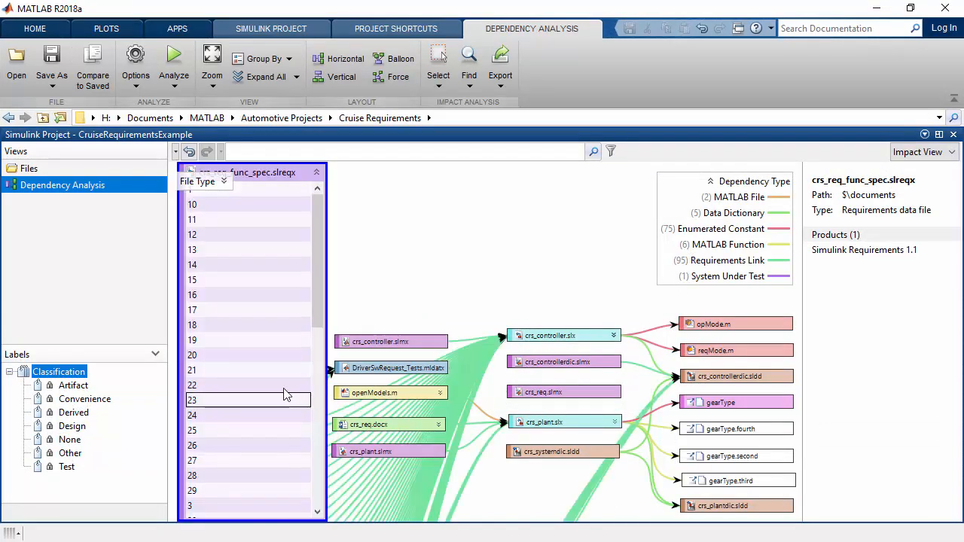
Step: Find all dependencies of requirement 21 and open its linked block crs_controller:25 in the model
right_click(248, 370)
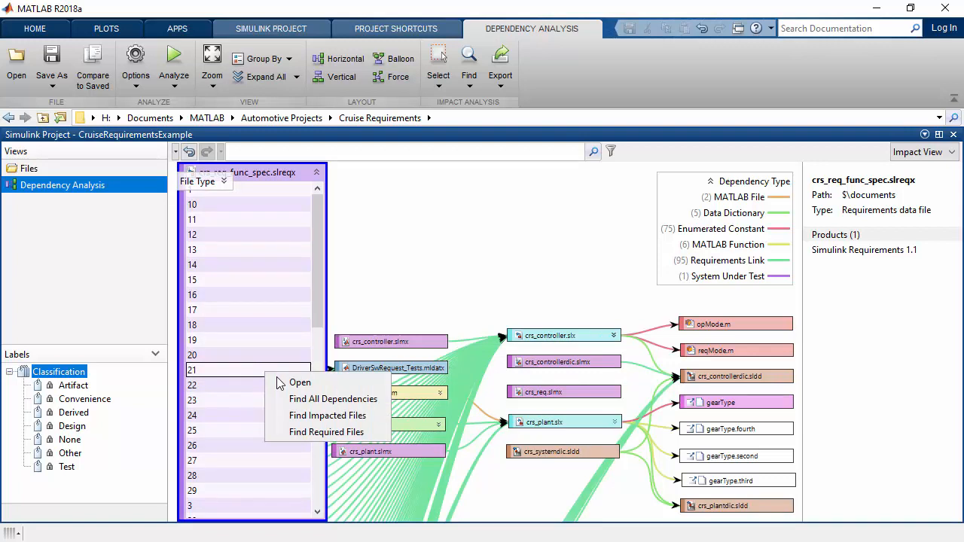
click(333, 397)
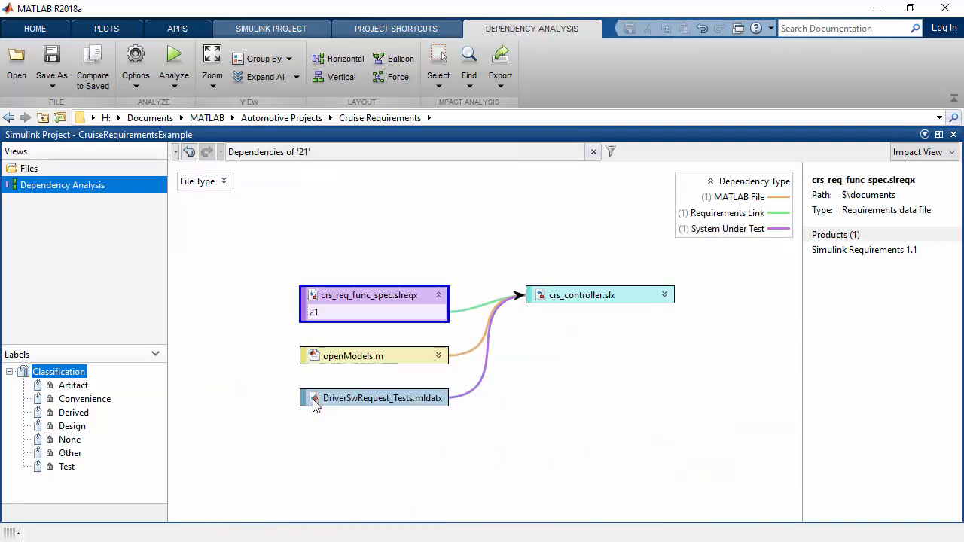
click(663, 294)
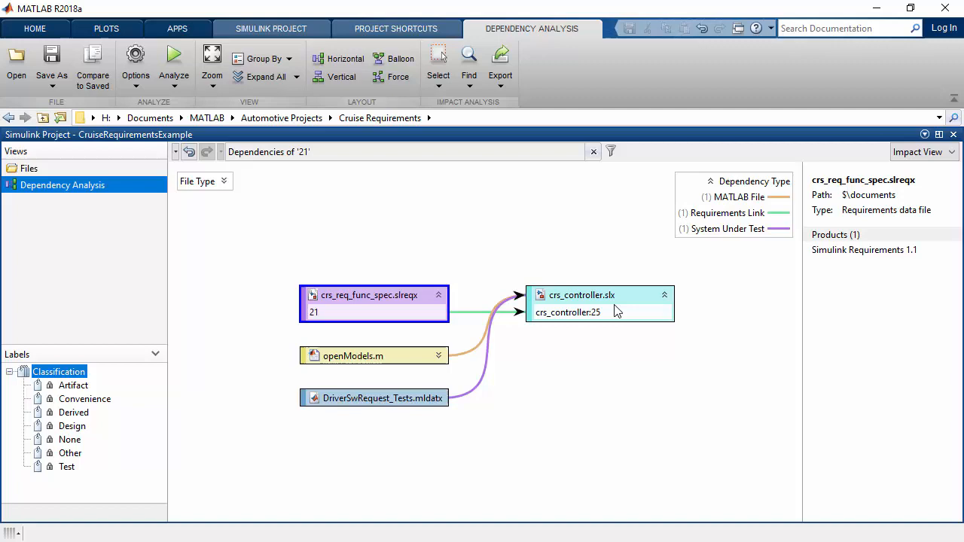
right_click(599, 304)
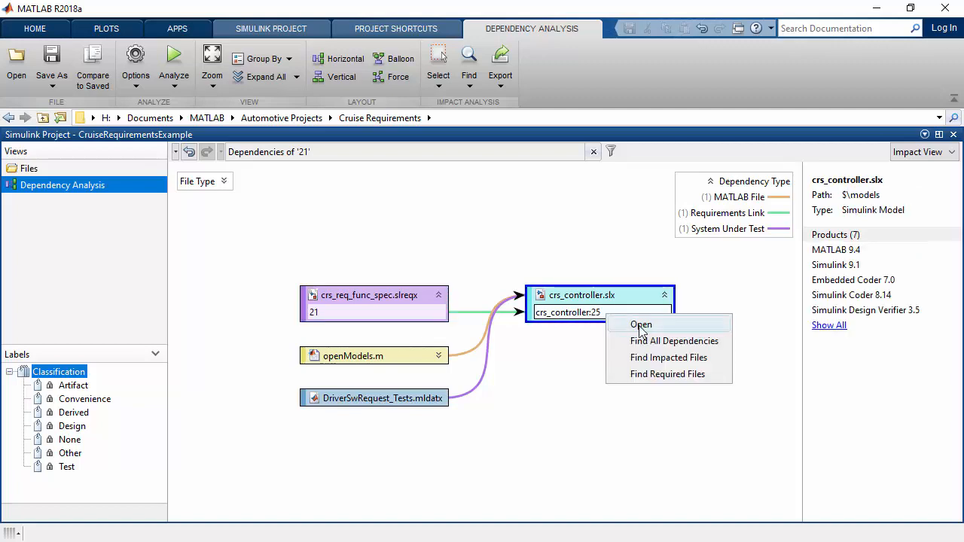
click(642, 326)
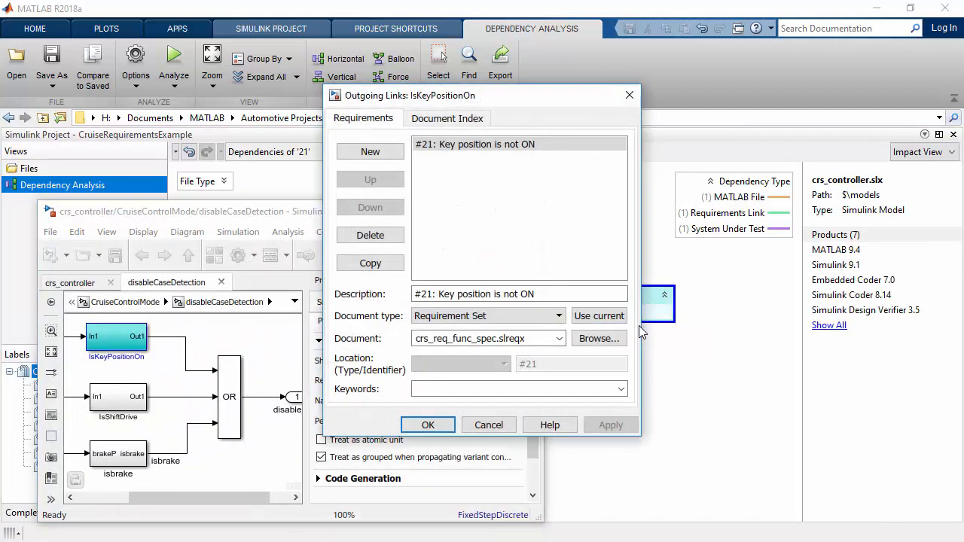